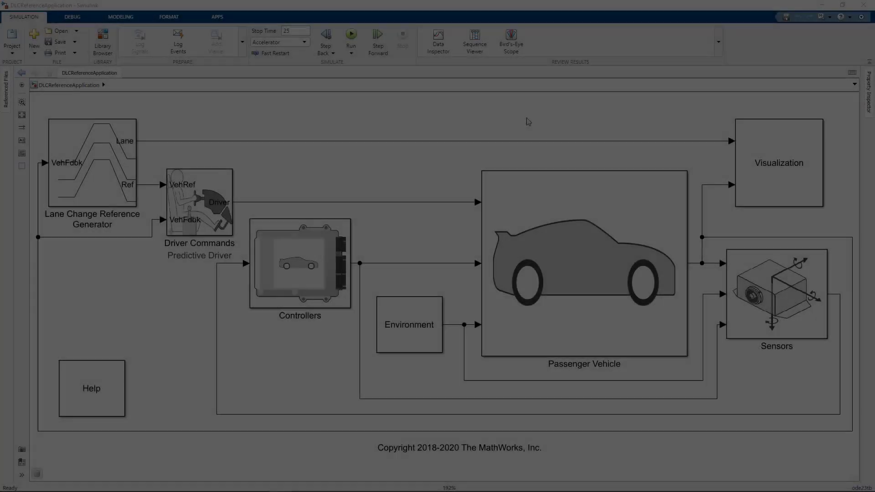
Drill into Visualization > 3D Engine scene configuration and launch its linked Unreal Editor project
{"action": "left_click", "coordinate": [778, 163]}
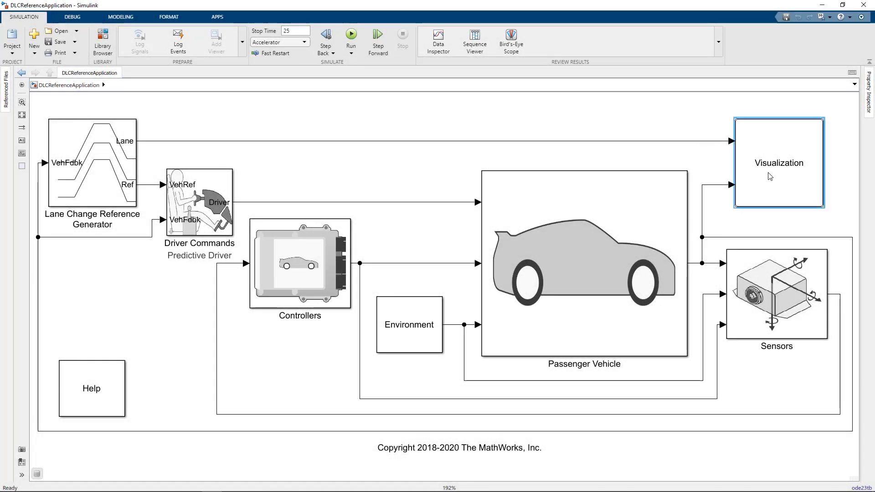
{"action": "double_click", "coordinate": [779, 162]}
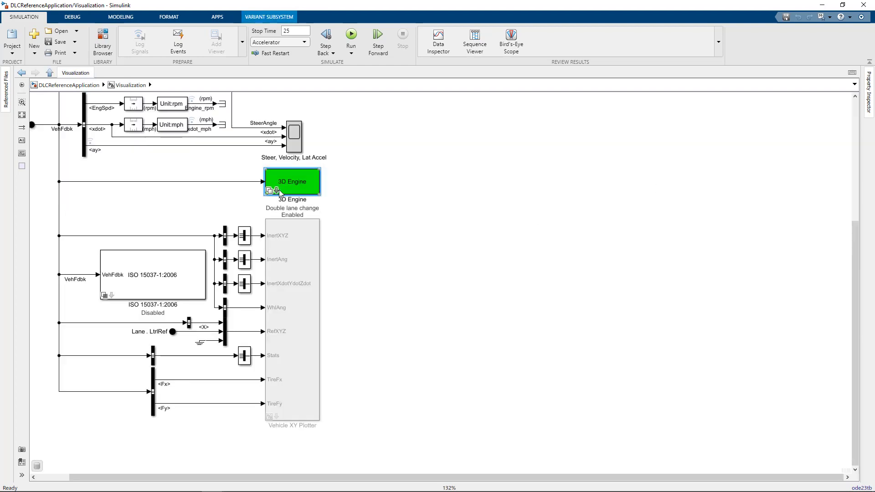
{"action": "double_click", "coordinate": [292, 181]}
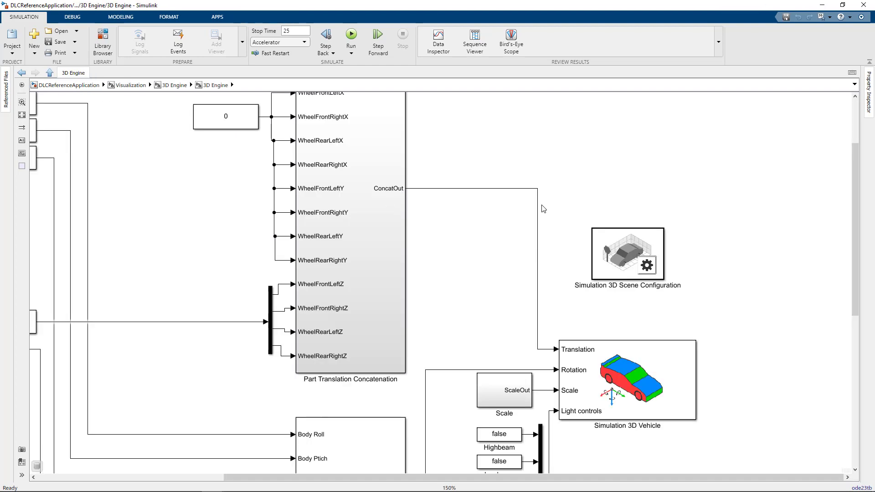
{"action": "double_click", "coordinate": [627, 254]}
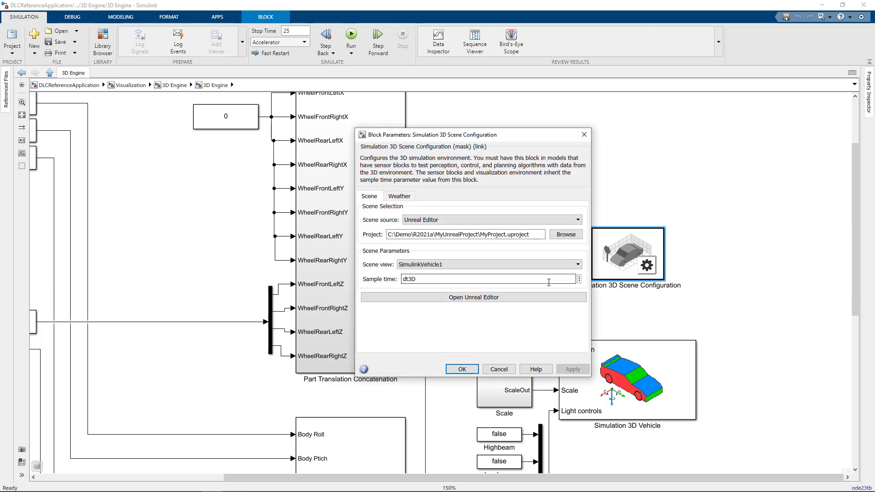
{"action": "left_click", "coordinate": [473, 297]}
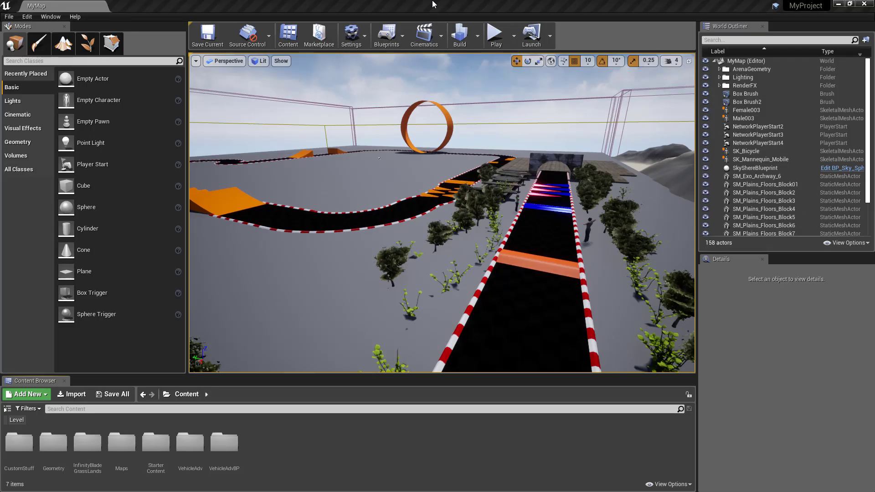
Review Project Settings > Packaging: Use Pak File, cooking options, and MyMap in the maps list
{"action": "left_click", "coordinate": [352, 35]}
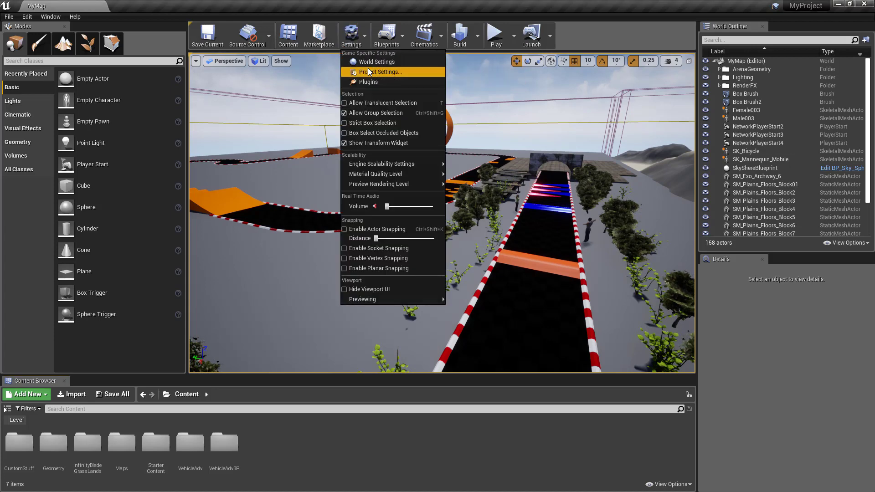
{"action": "left_click", "coordinate": [382, 72]}
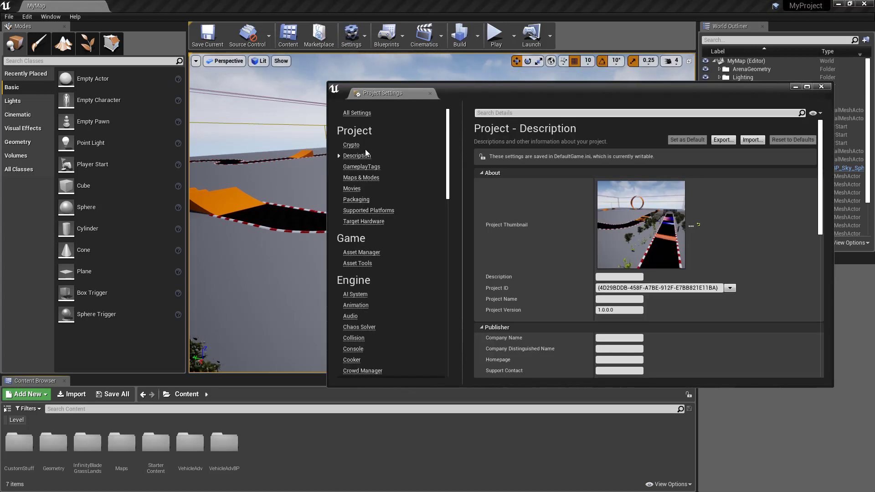
{"action": "left_click", "coordinate": [355, 200]}
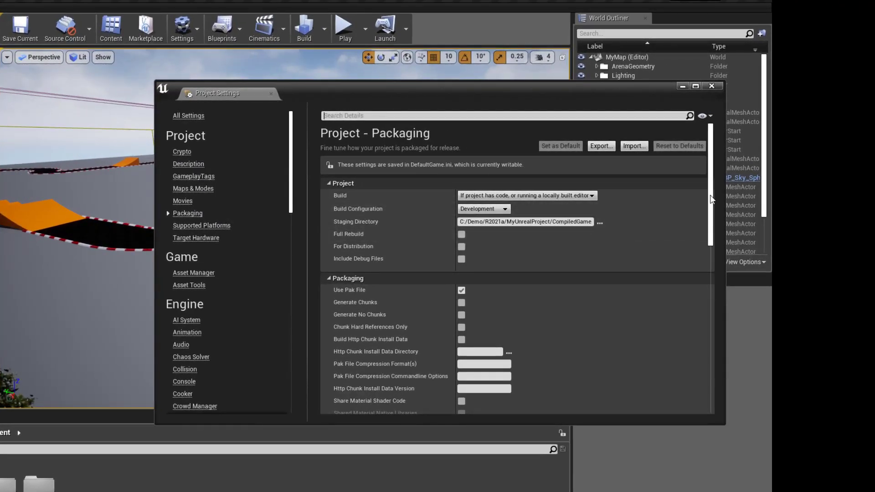
{"action": "scroll", "scroll_direction": "down", "scroll_amount": 3}
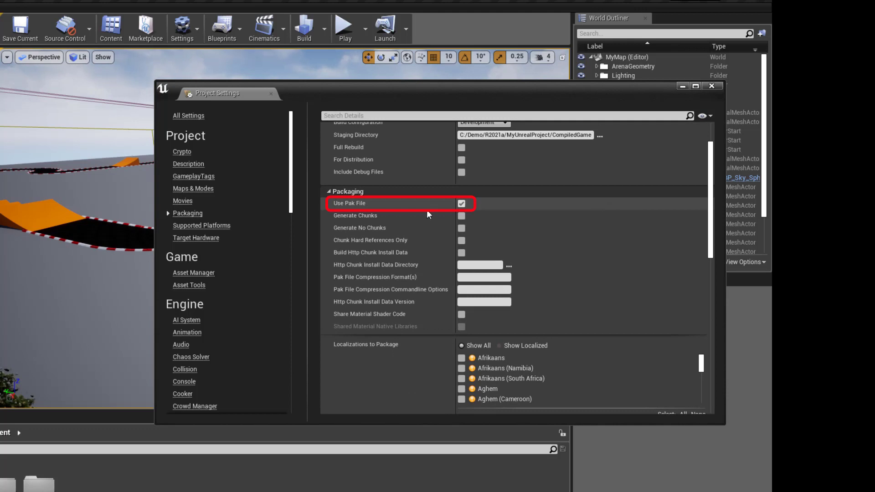
{"action": "mouse_move", "coordinate": [714, 198]}
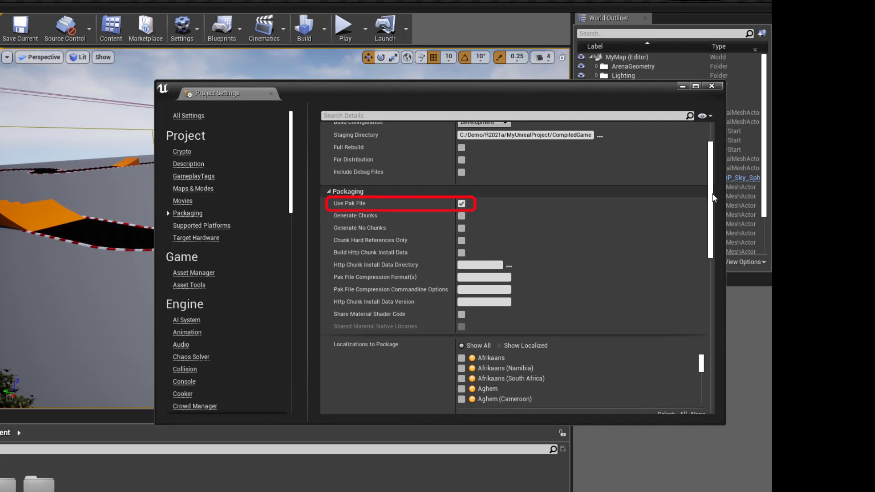
{"action": "scroll", "scroll_direction": "up", "scroll_amount": 3}
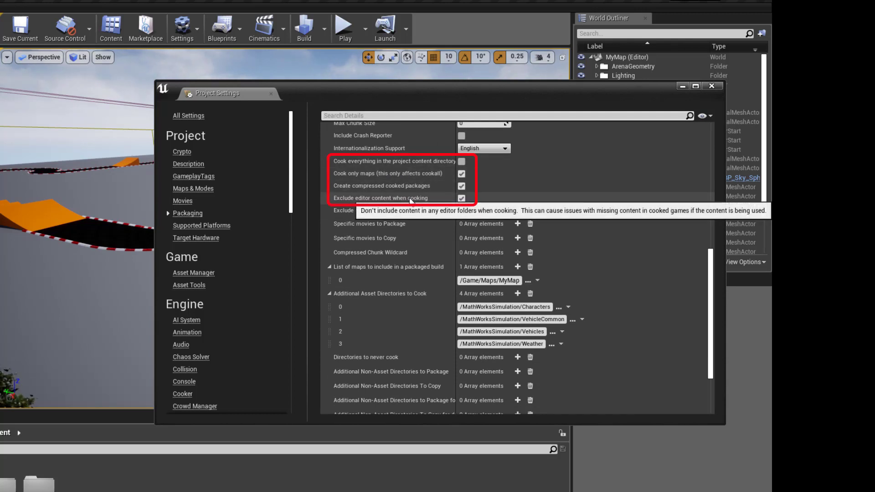
{"action": "left_click", "coordinate": [490, 280]}
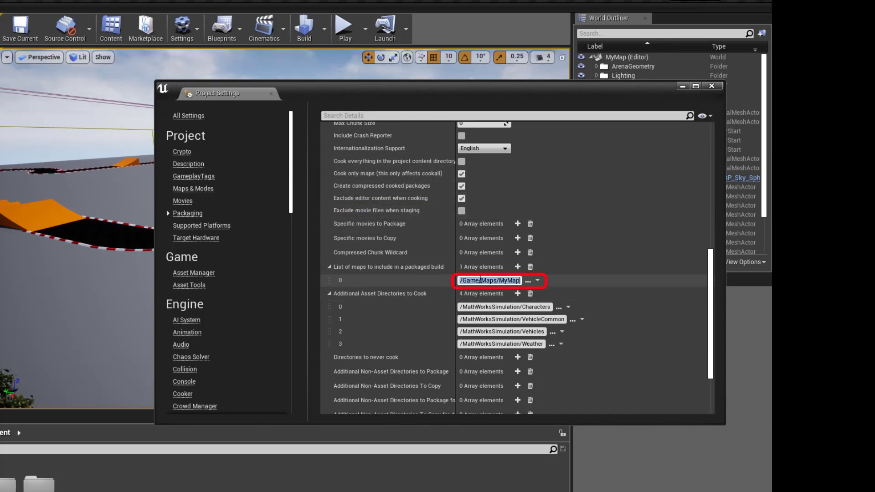
{"action": "mouse_move", "coordinate": [518, 293]}
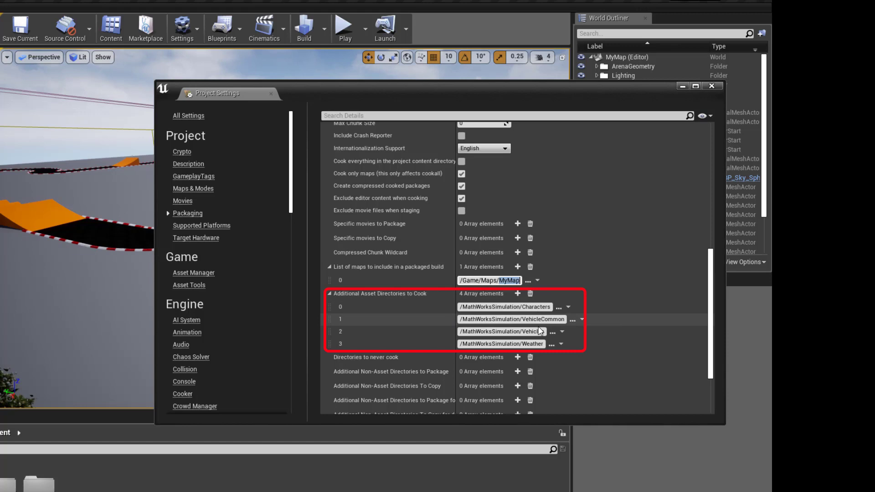
Build lighting only for the current level
{"action": "left_click", "coordinate": [304, 27]}
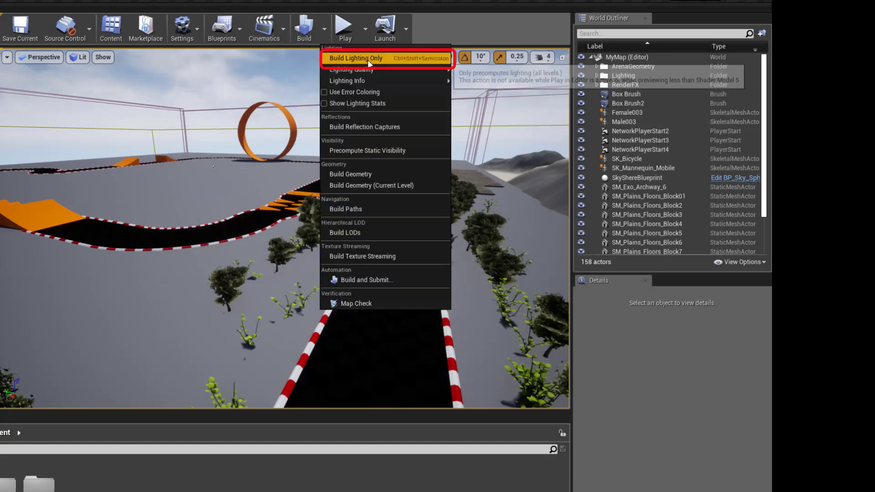
{"action": "mouse_move", "coordinate": [368, 60]}
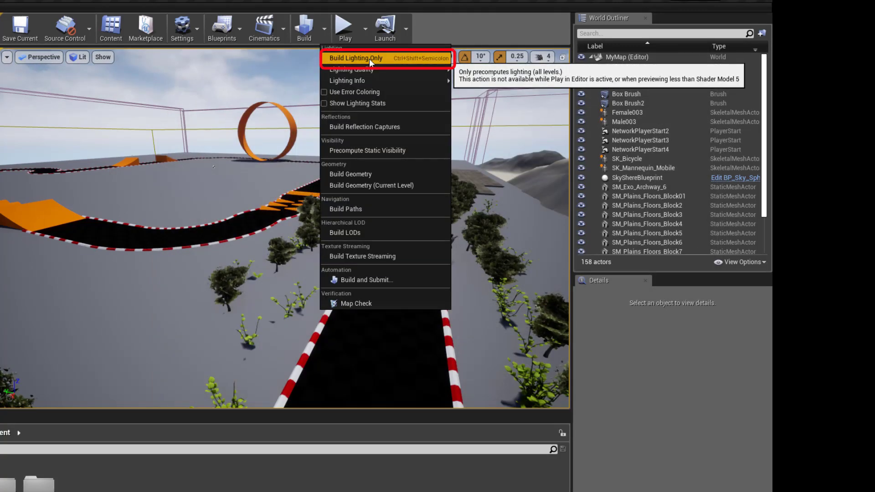
{"action": "left_click", "coordinate": [356, 57]}
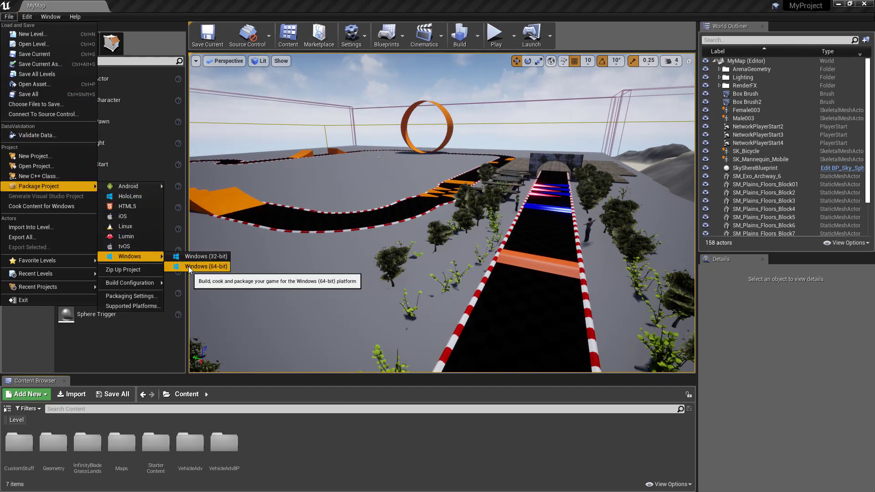
Package the project as Windows (64-bit) into the CompiledGame folder
{"action": "left_click", "coordinate": [206, 267]}
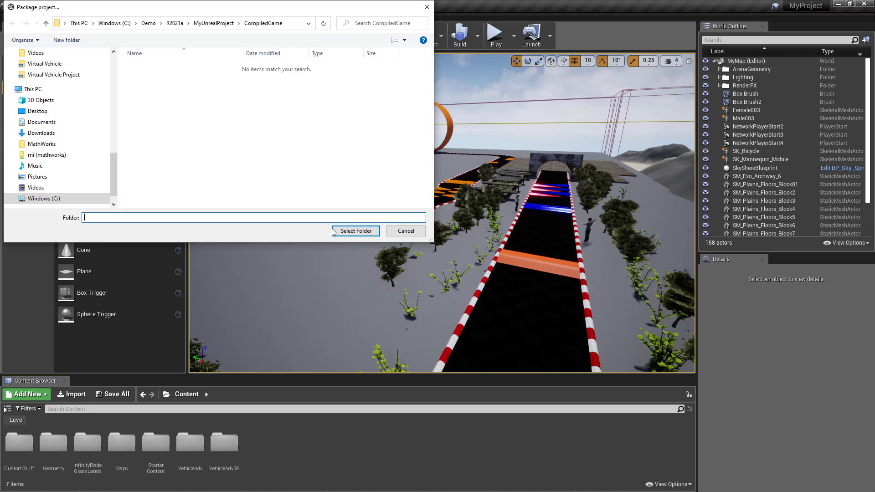
{"action": "left_click", "coordinate": [355, 230]}
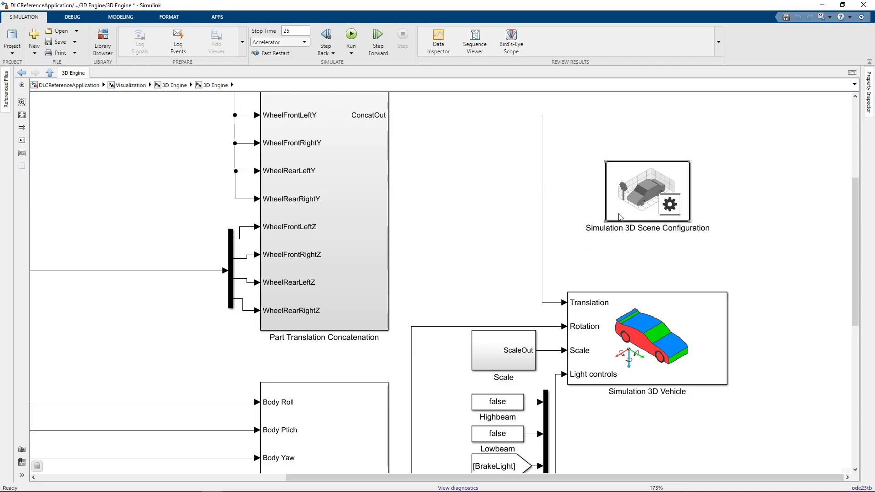
Set Scene source to Unreal Executable with the packaged .exe path, then run the model
{"action": "double_click", "coordinate": [647, 191]}
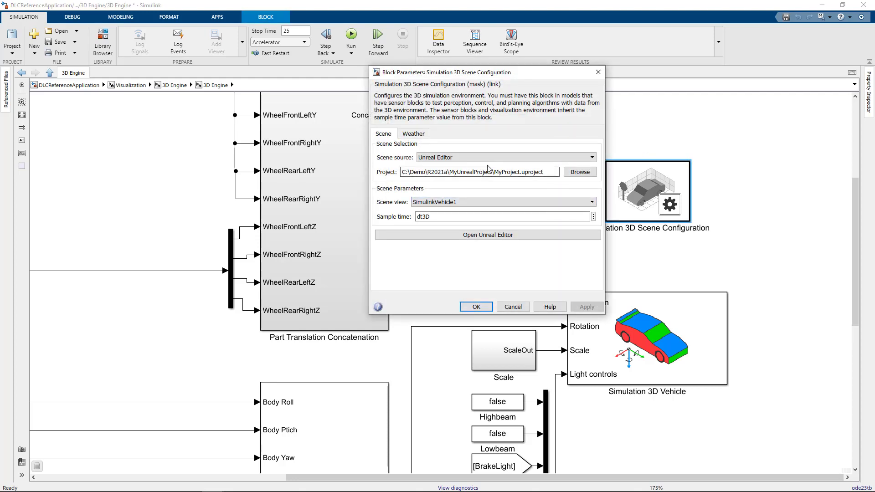
{"action": "left_click", "coordinate": [592, 157]}
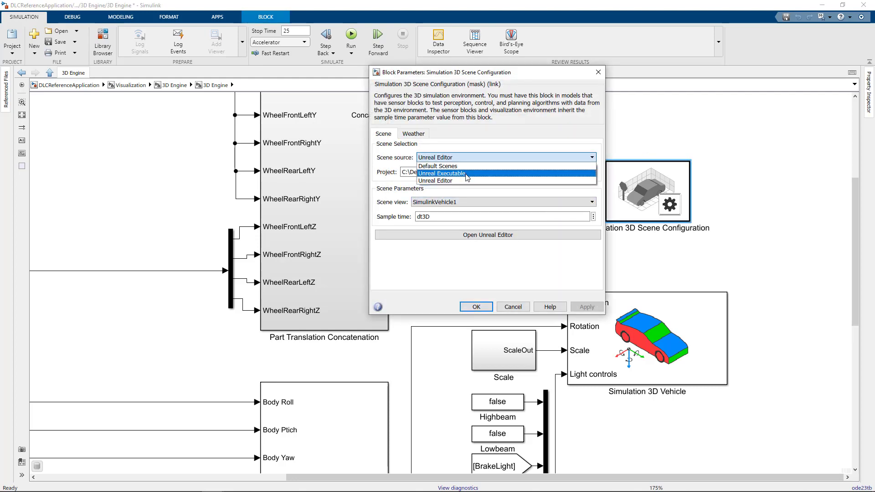
{"action": "left_click", "coordinate": [442, 173]}
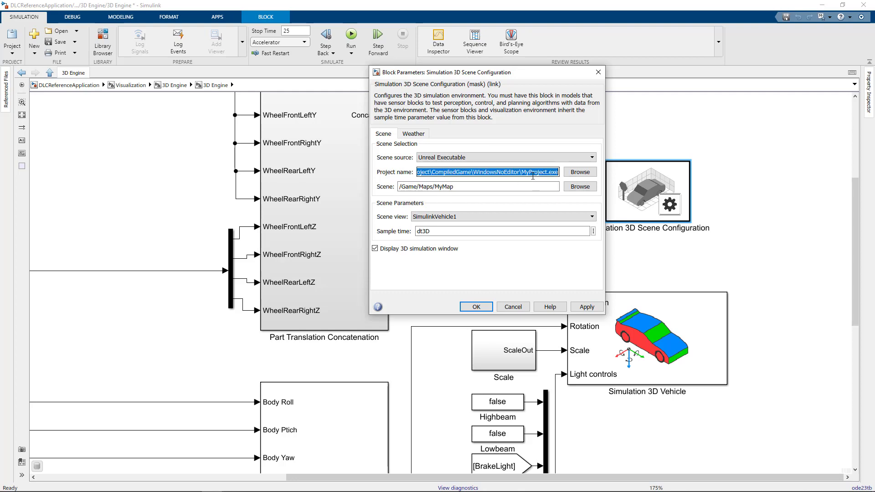
{"action": "double_click", "coordinate": [442, 186]}
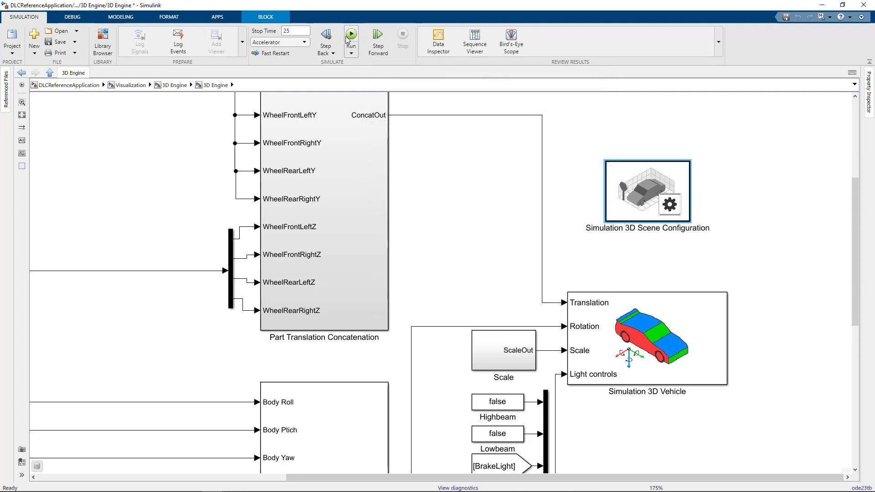
{"action": "left_click", "coordinate": [351, 35]}
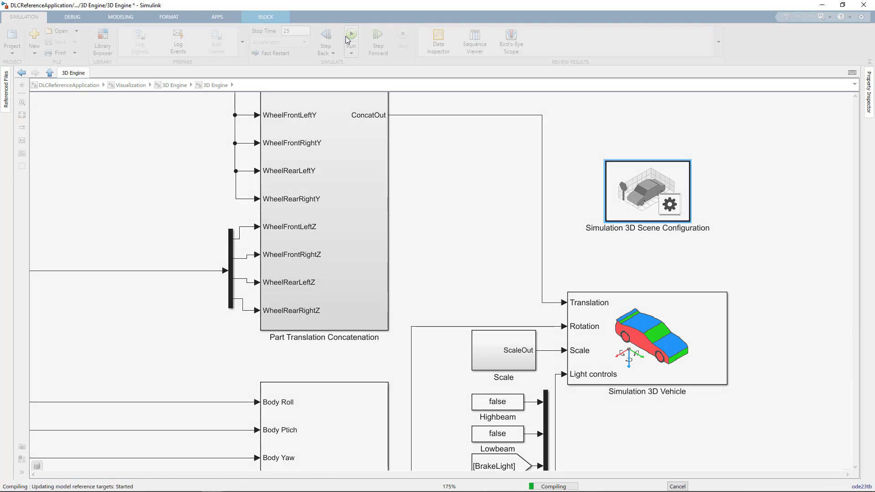